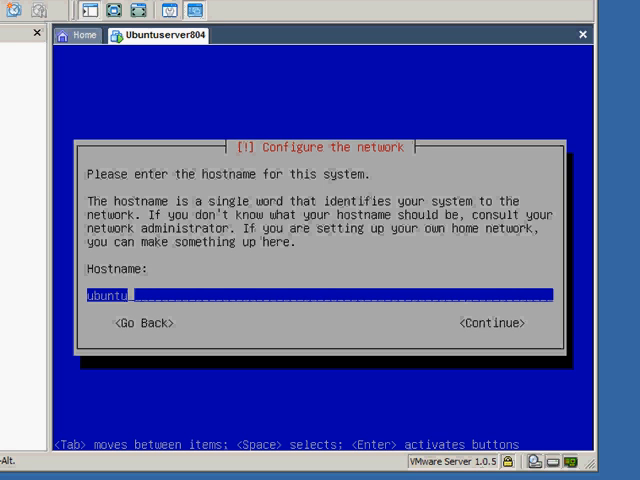
- Change the guest hostname to ubuntu804server and confirm it
type("804server")
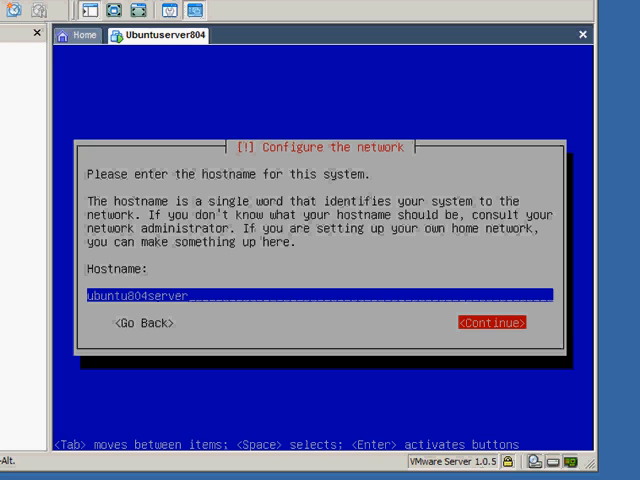
left_click(493, 322)
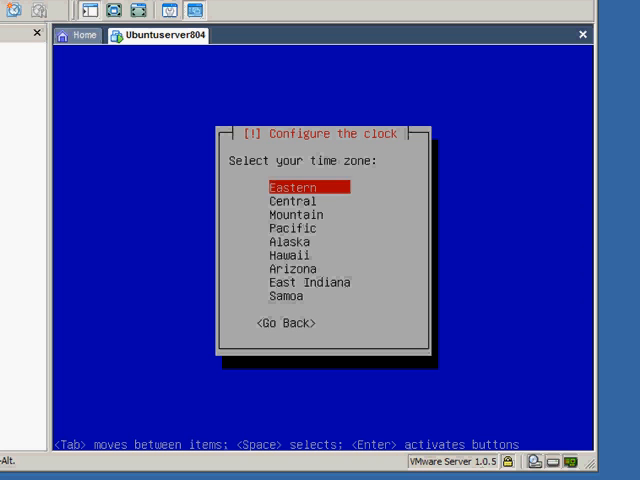
- Pick Arizona from the time zone list
key("Down")
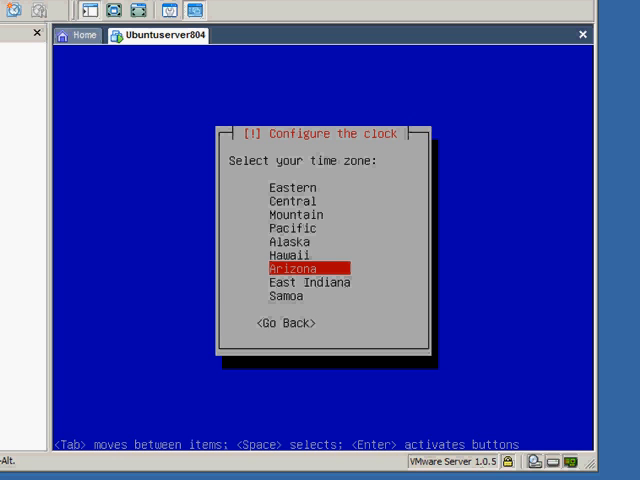
key("Return")
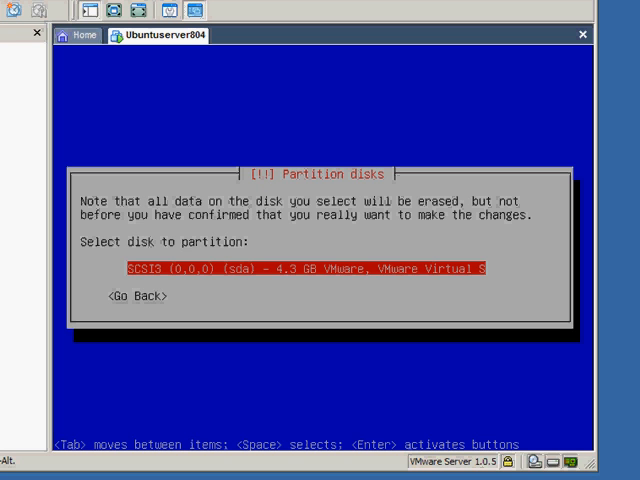
- Select the SCSI3 (0,0,0) sda 4.3 GB VMware disk for partitioning
key("Return")
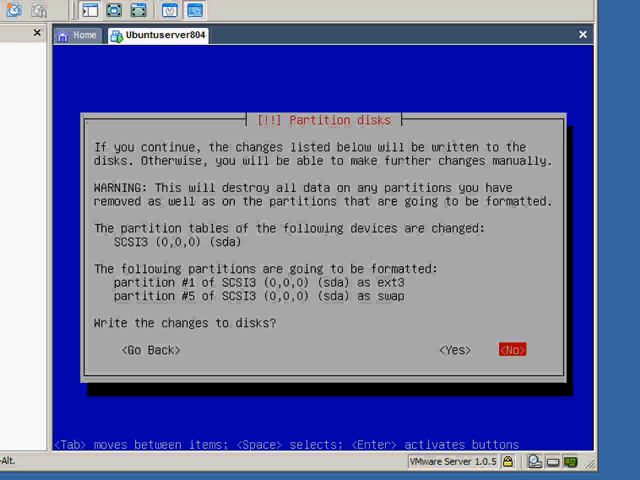
- Answer Yes to writing the ext3 and swap partitions to disk
key("Tab")
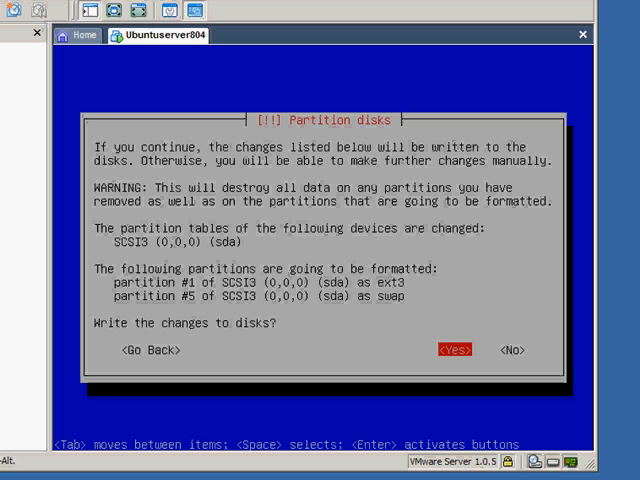
left_click(453, 350)
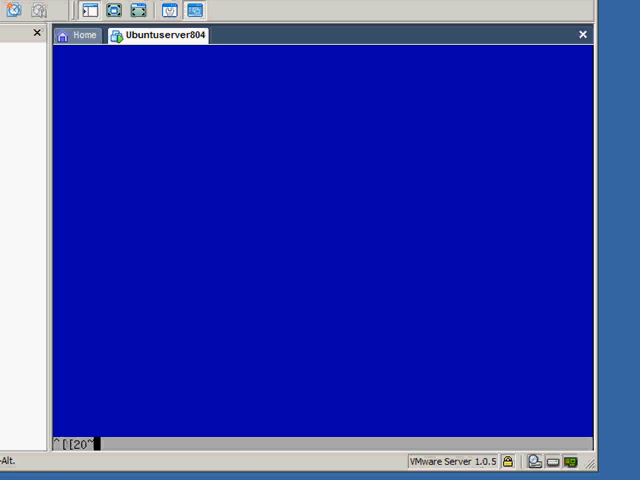
mouse_move(168, 102)
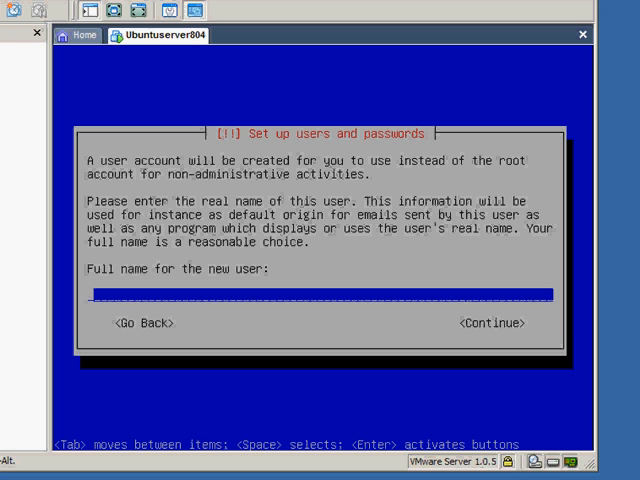
- Enter 'linux user' as the new account's full name
type("linux us")
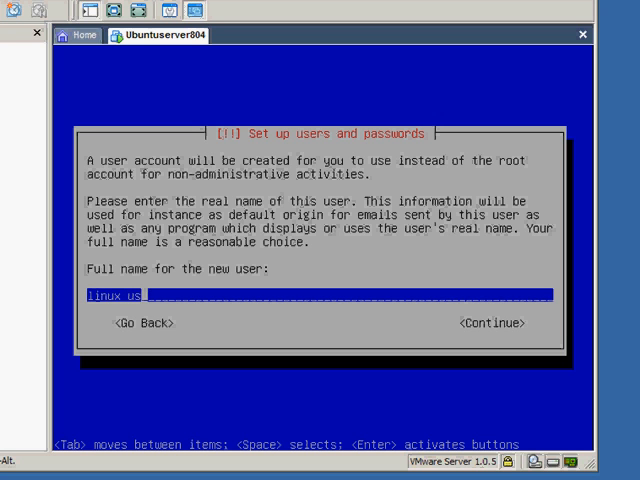
type("er")
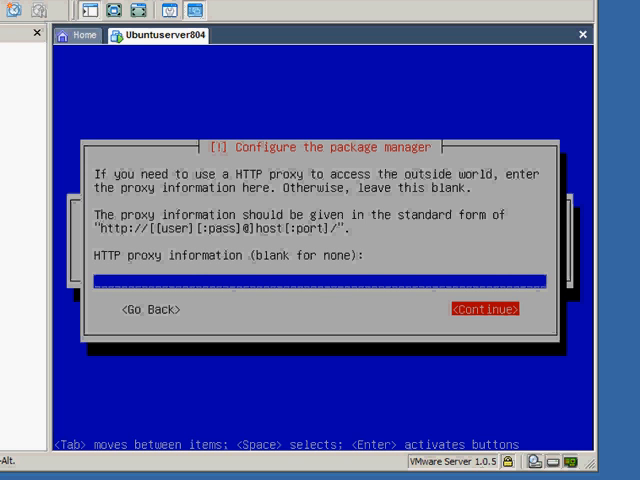
- Continue past the HTTP proxy prompt with the field left blank
left_click(485, 309)
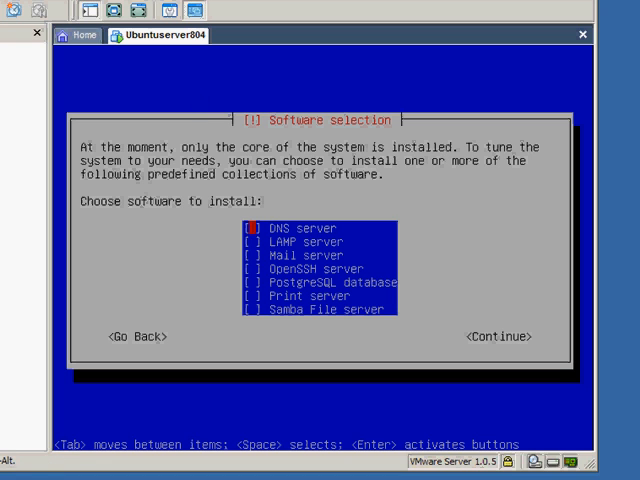
- Check LAMP server and OpenSSH server in Software selection and proceed
key("Down")
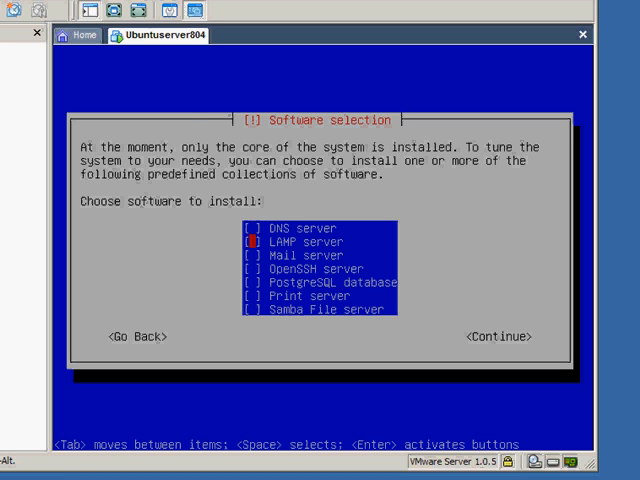
key("Up")
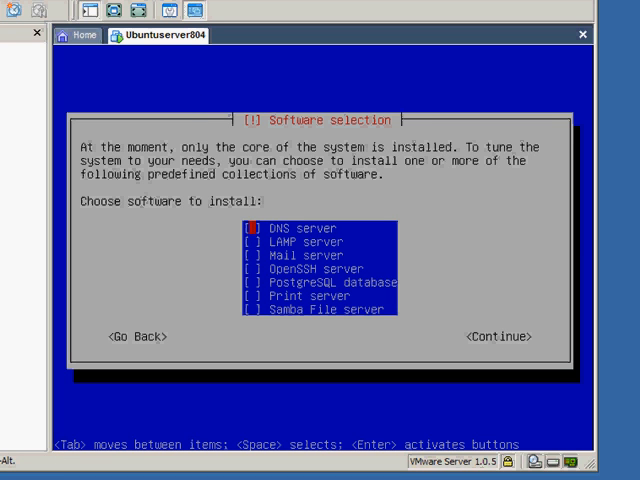
key("Down")
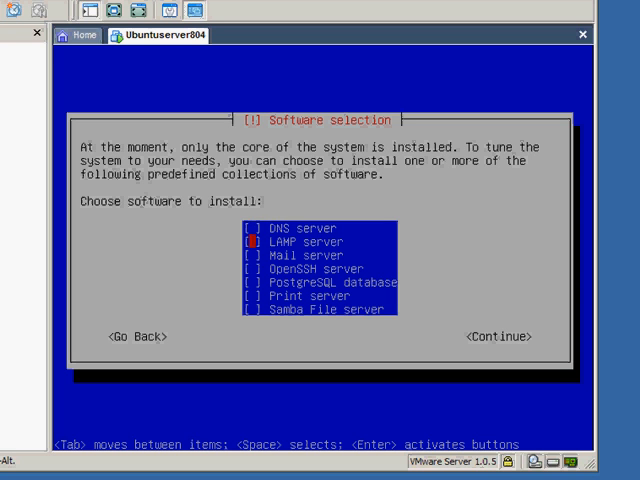
key("space")
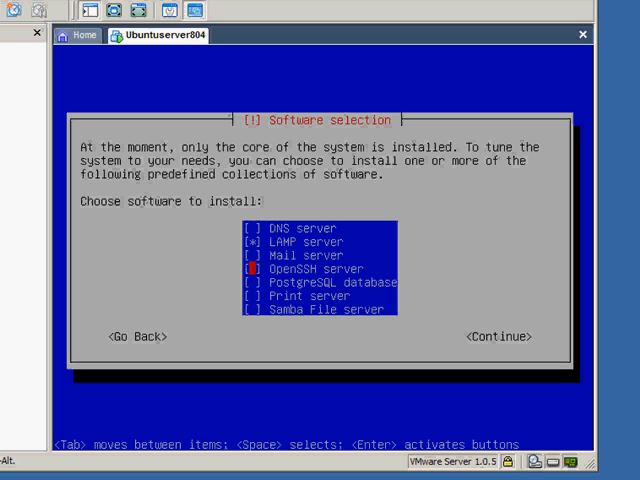
key("space")
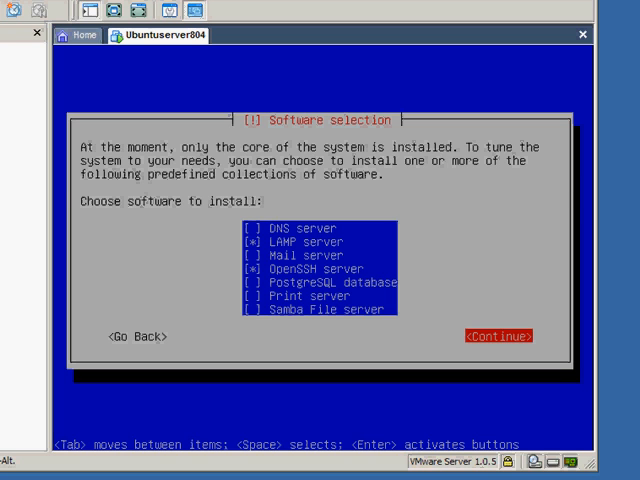
left_click(500, 336)
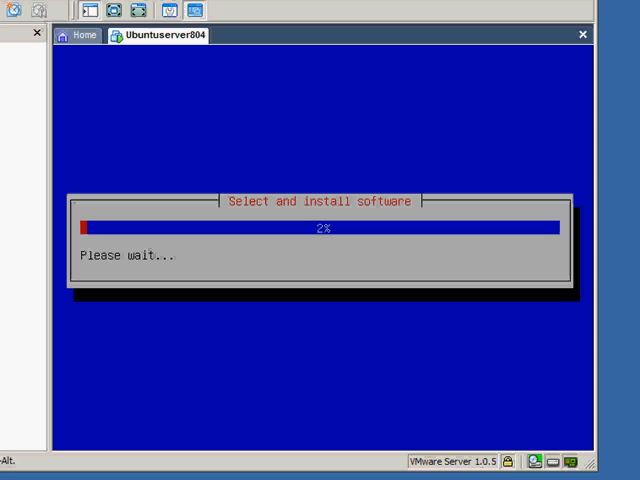
mouse_move(192, 94)
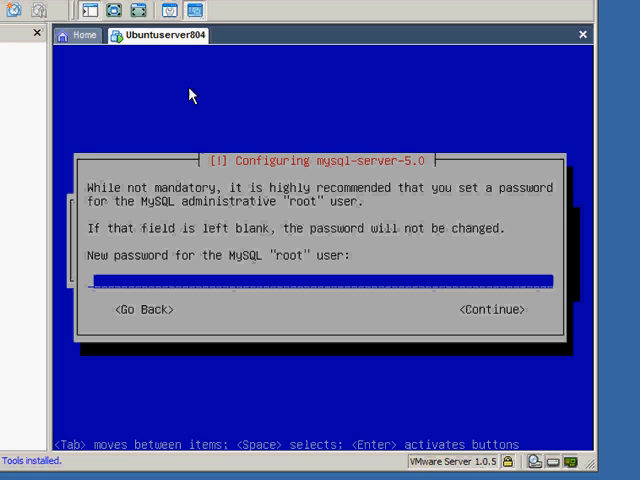
- Enter and confirm the MySQL root password
type("****")
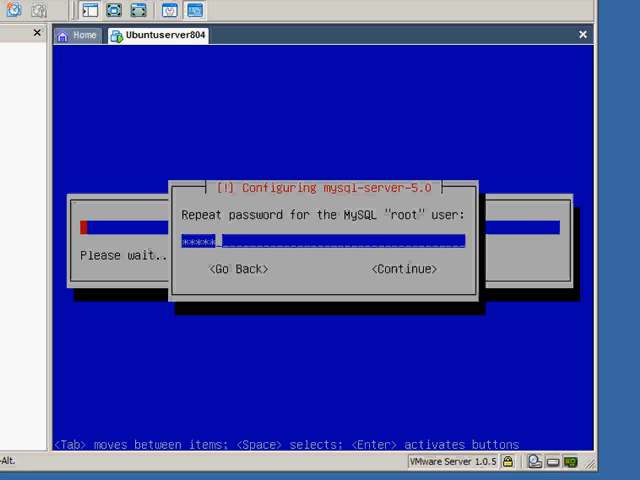
key("Return")
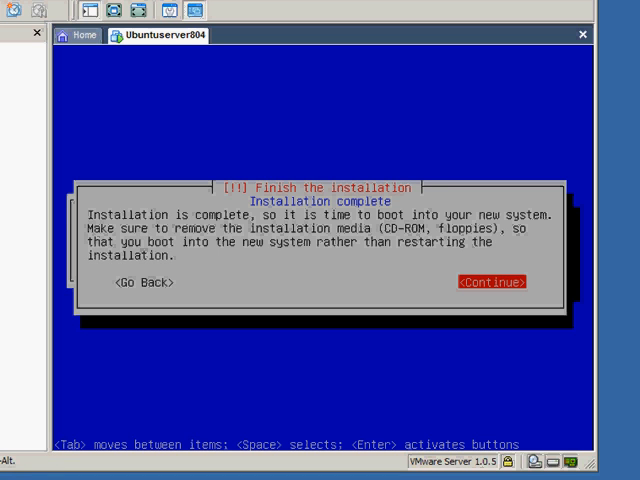
- Finish the installation and reboot into the failing kernel CPU error
left_click(492, 281)
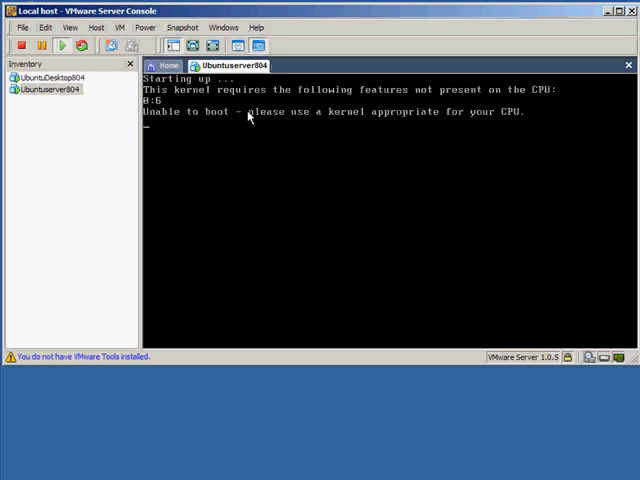
mouse_move(145, 77)
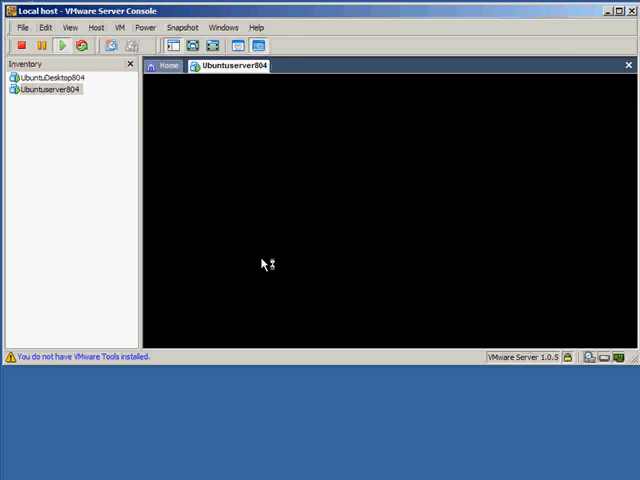
- Capture VM input and press F2 at boot to enter PhoenixBIOS Setup
left_click(63, 45)
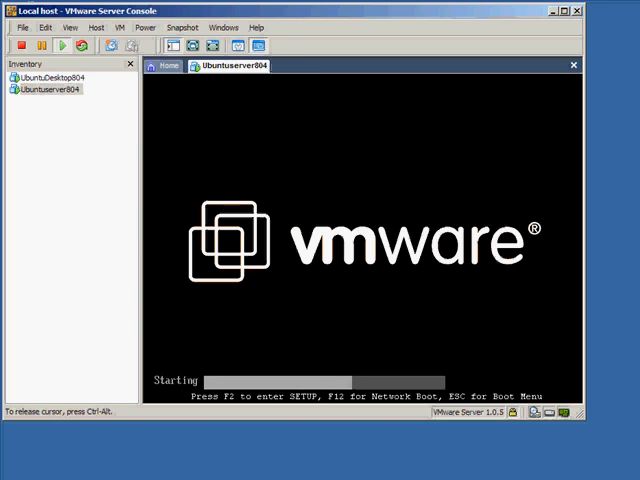
key("f2")
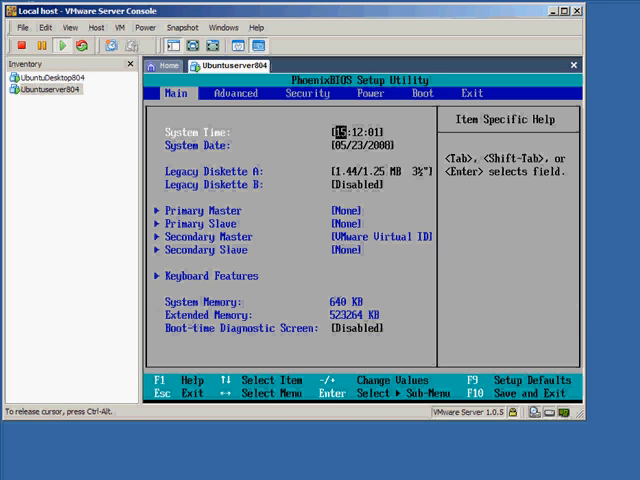